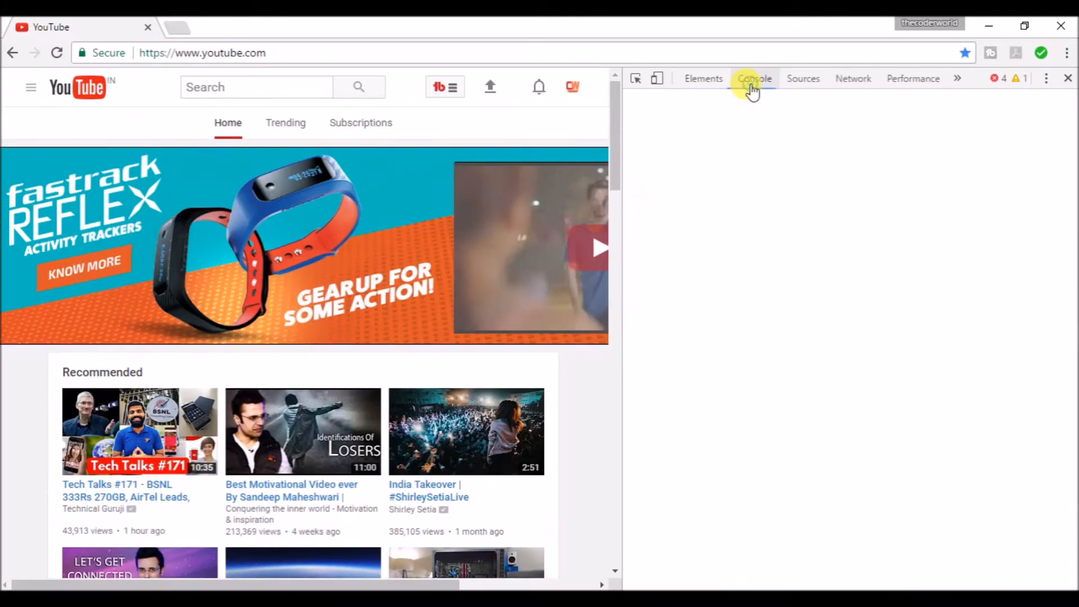
Step: View the Dark Mode option in the account menu and return to the full home page
{"action": "left_click", "coordinate": [755, 78]}
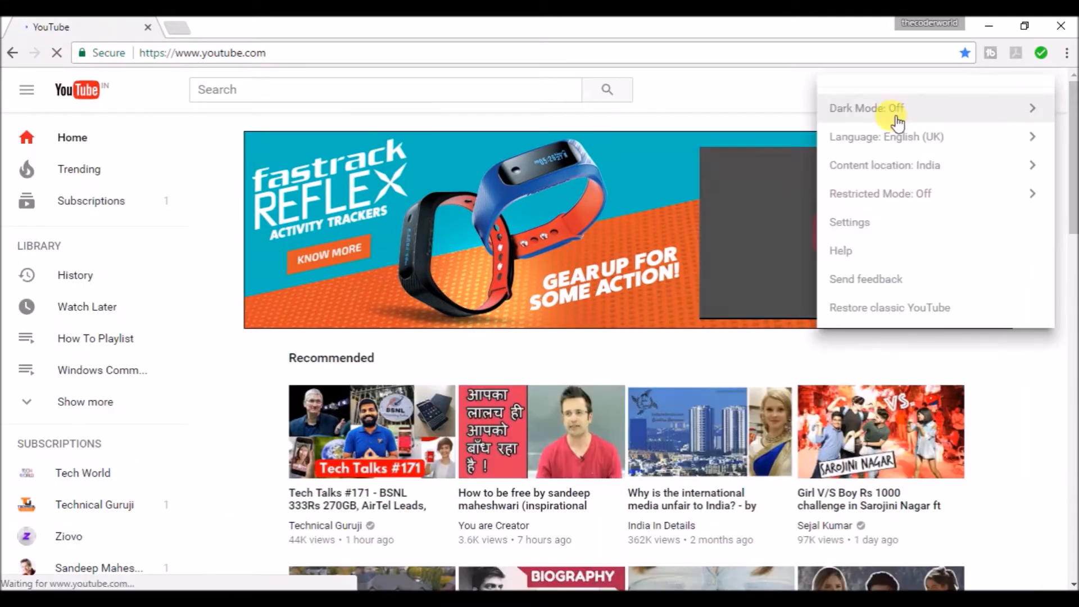
{"action": "left_click", "coordinate": [866, 108]}
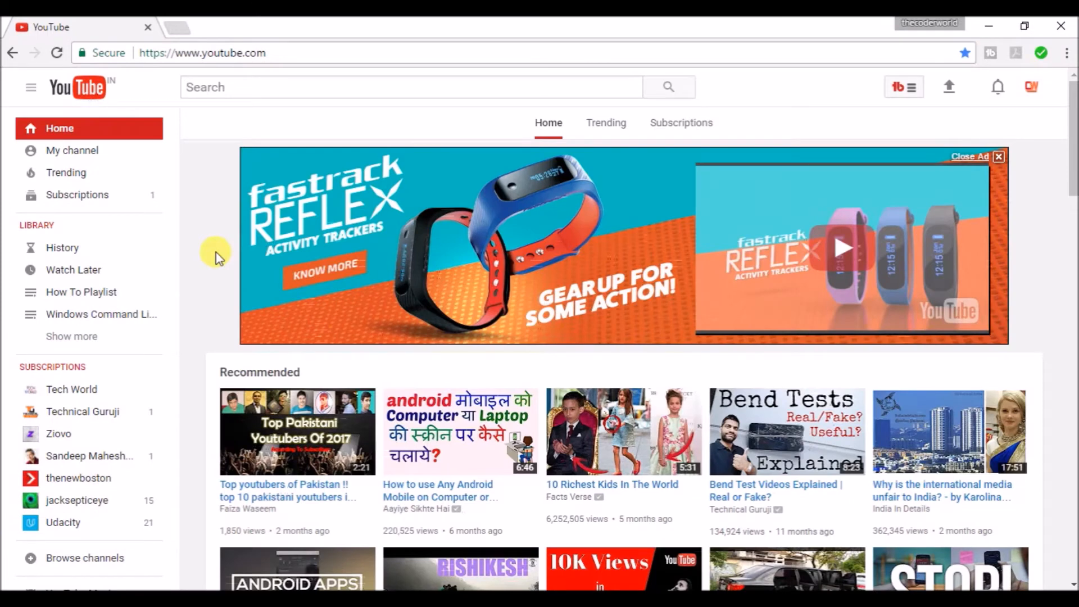
Step: Run document.cookie="VISITOR_INFO1_LIVE=..." in the DevTools console to set the YouTube cookie
{"action": "left_click", "coordinate": [409, 86]}
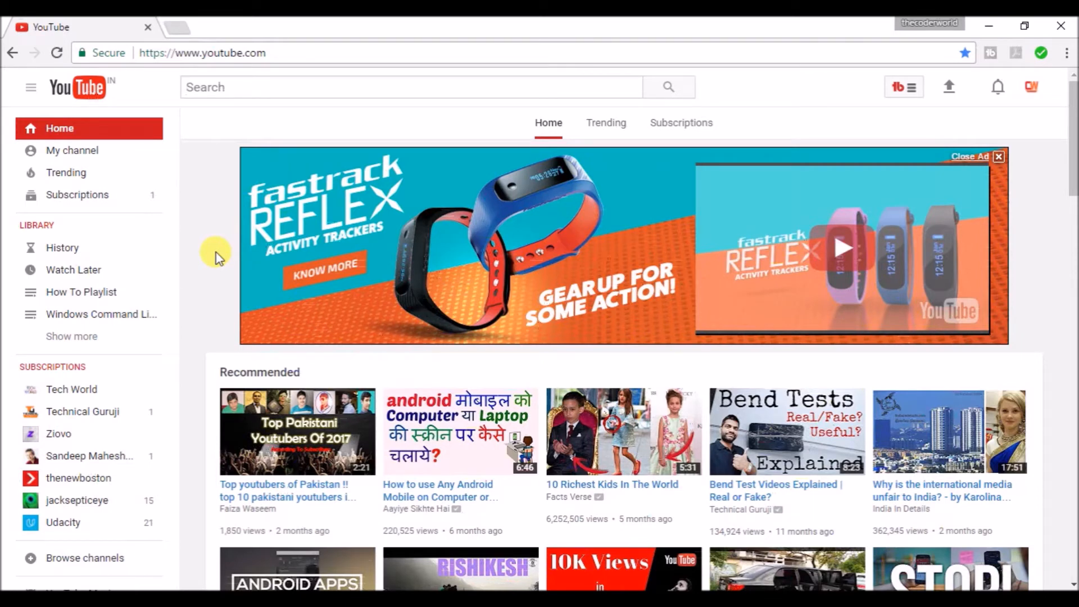
{"action": "mouse_move", "coordinate": [212, 217]}
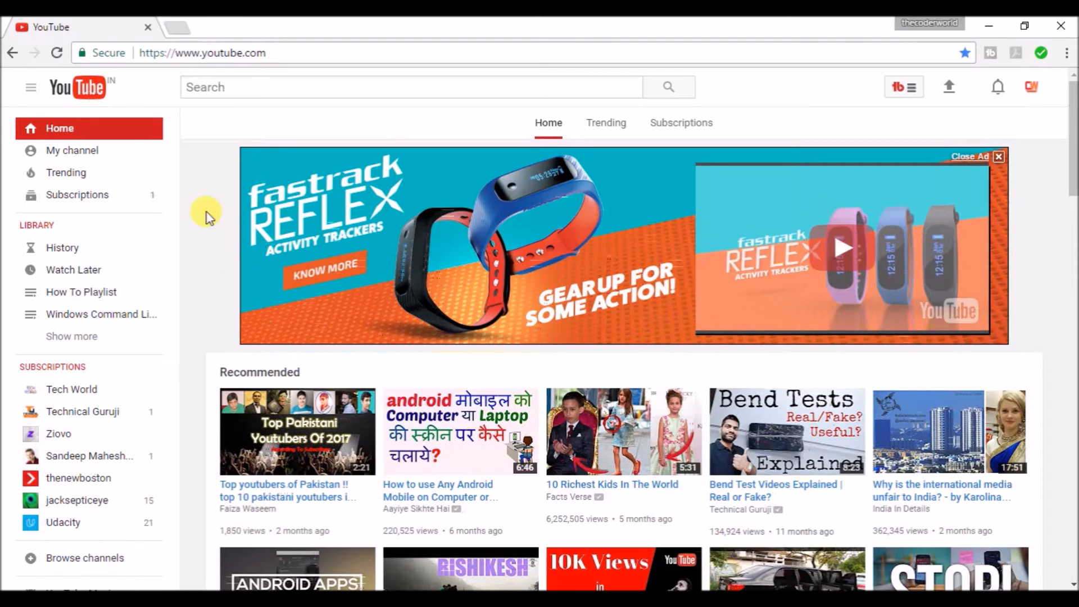
{"action": "mouse_move", "coordinate": [269, 398]}
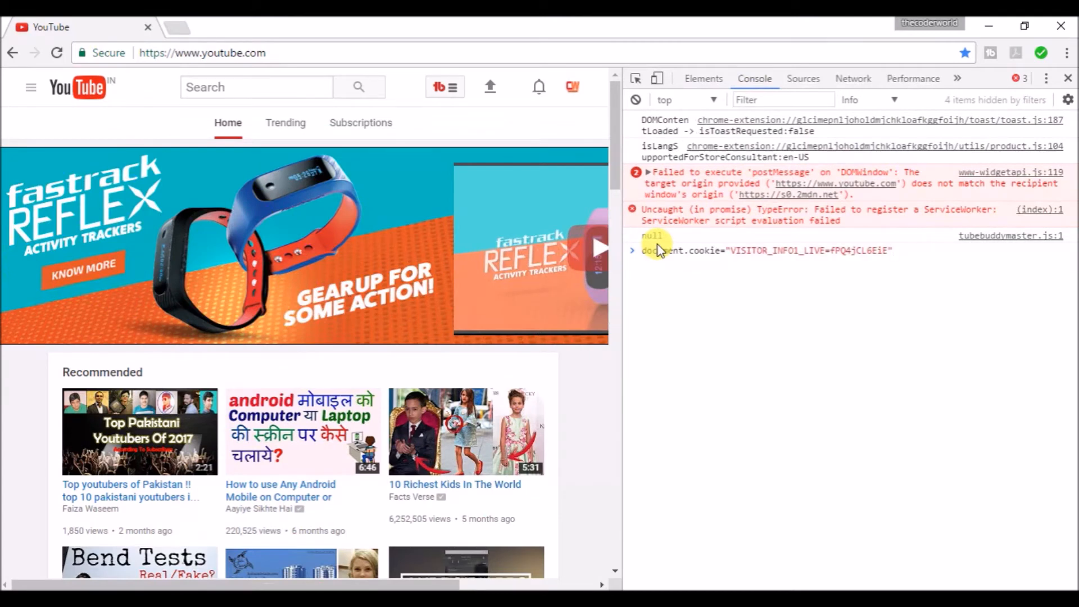
{"action": "key", "text": "Enter"}
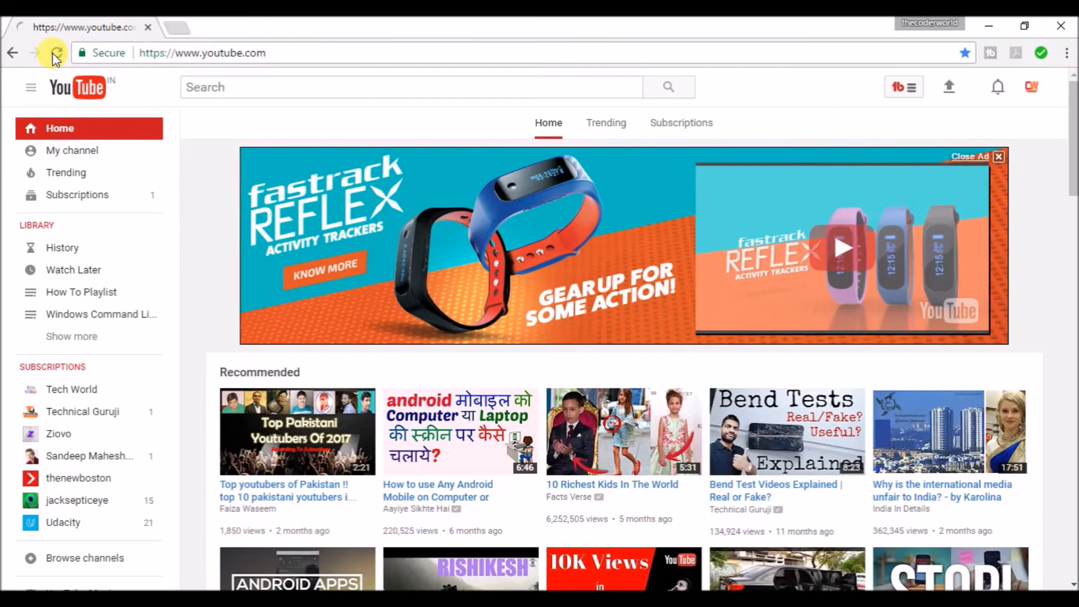
Step: Reload YouTube into the new design and turn Dark Mode on from the account menu
{"action": "left_click", "coordinate": [56, 53]}
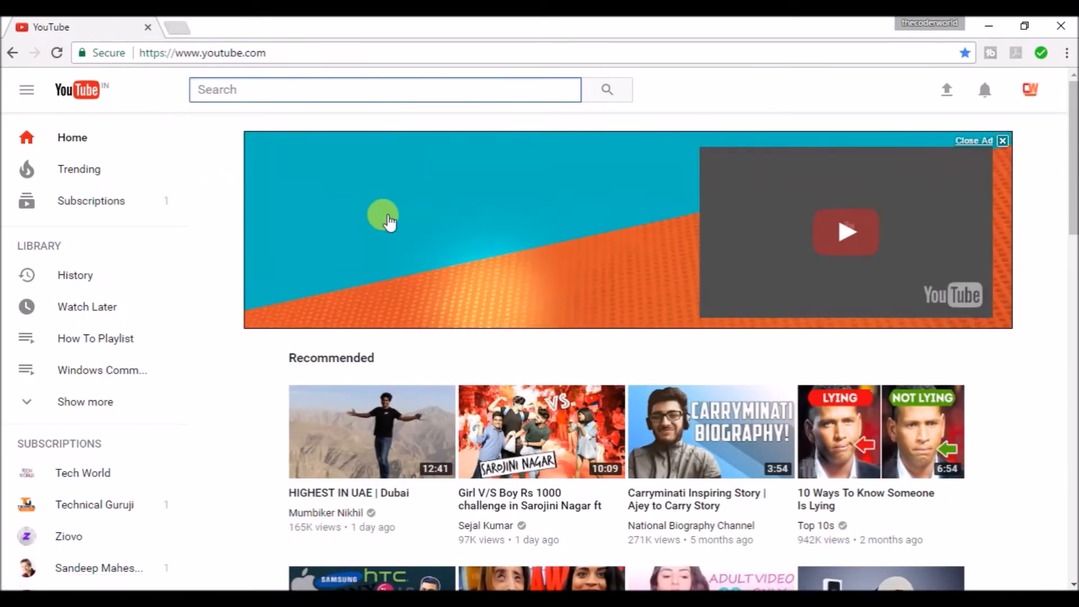
{"action": "scroll", "scroll_direction": "down", "scroll_amount": 3}
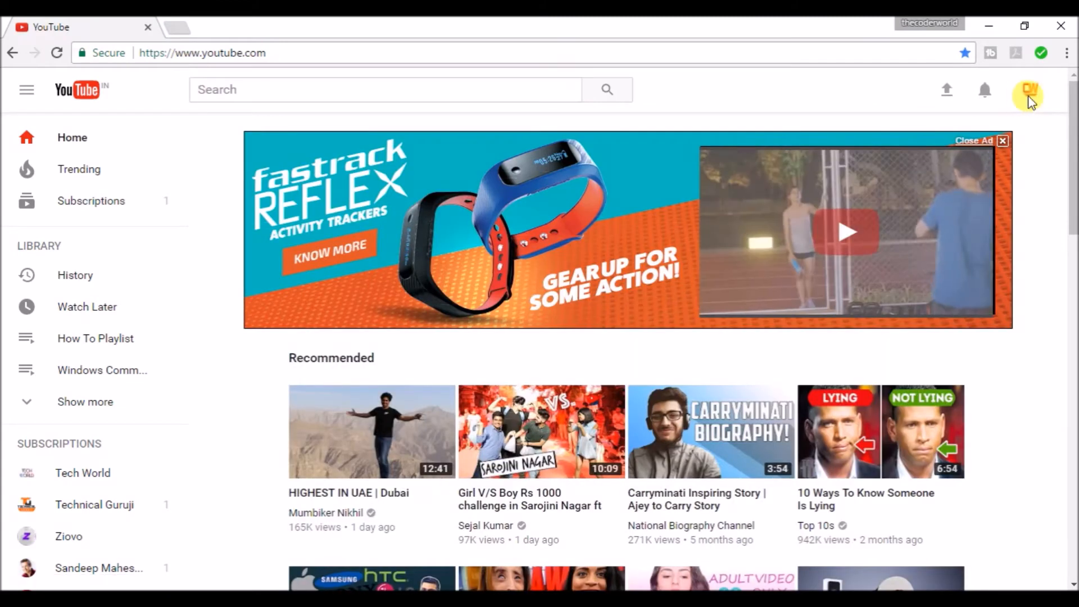
{"action": "left_click", "coordinate": [1029, 90]}
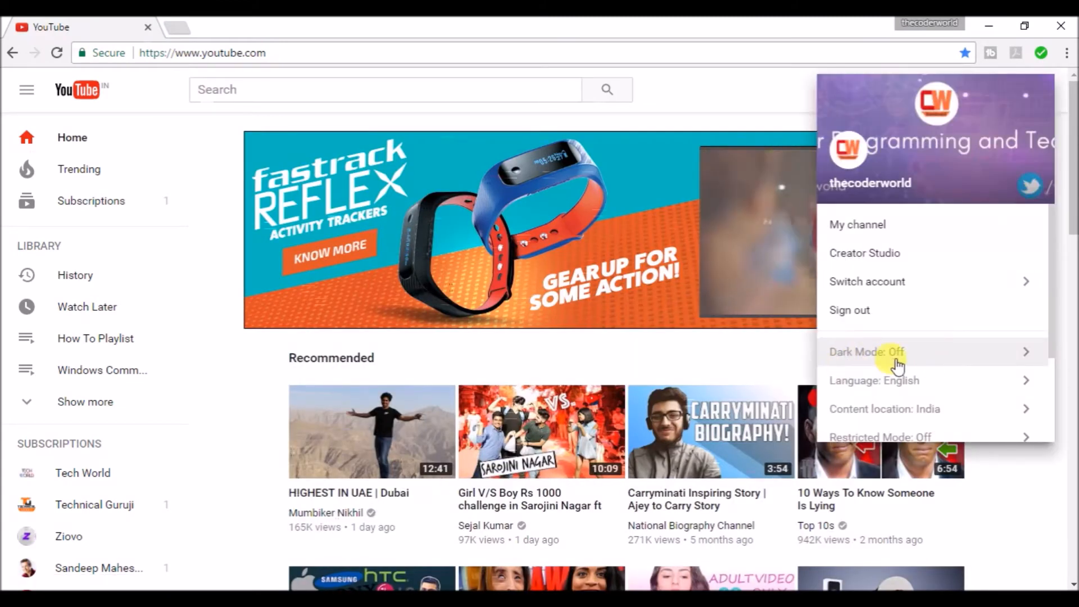
{"action": "left_click", "coordinate": [866, 352]}
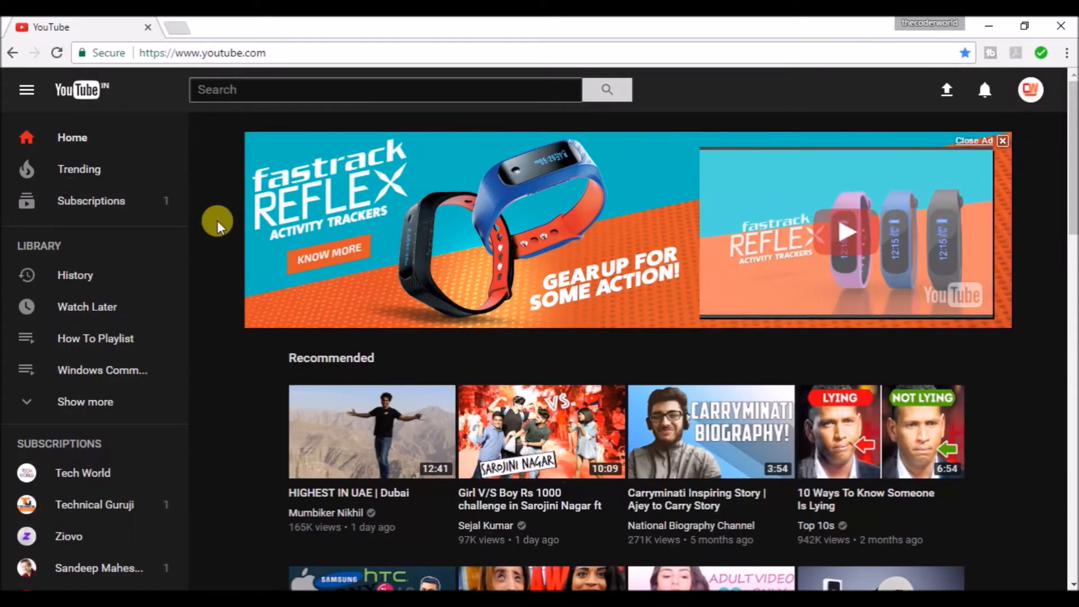
Step: Browse the dark-mode home page and head to the TV version of YouTube
{"action": "scroll", "scroll_direction": "down", "scroll_amount": 3}
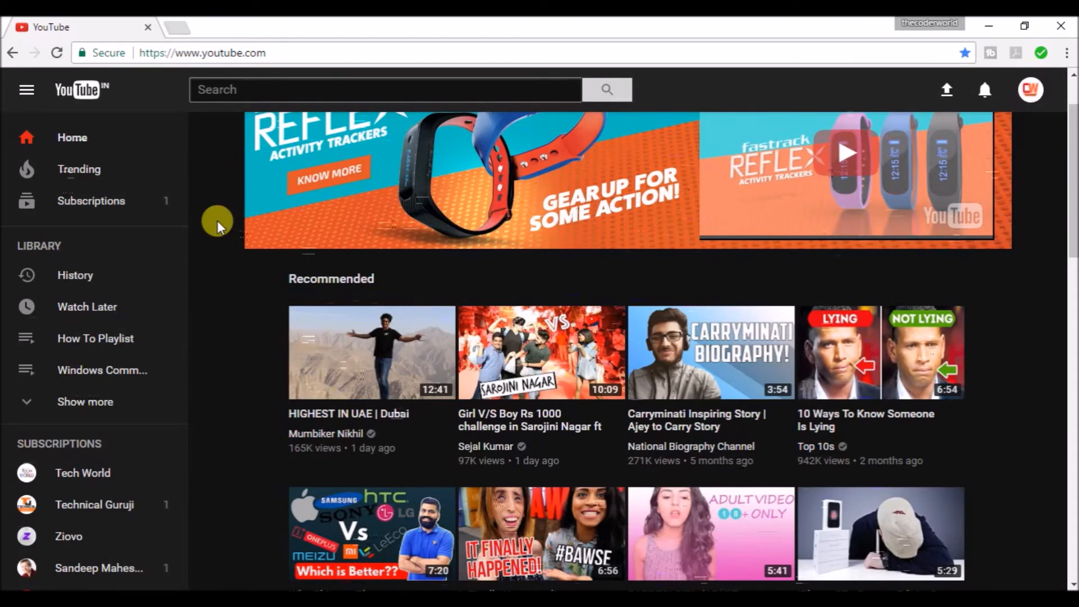
{"action": "mouse_move", "coordinate": [250, 275]}
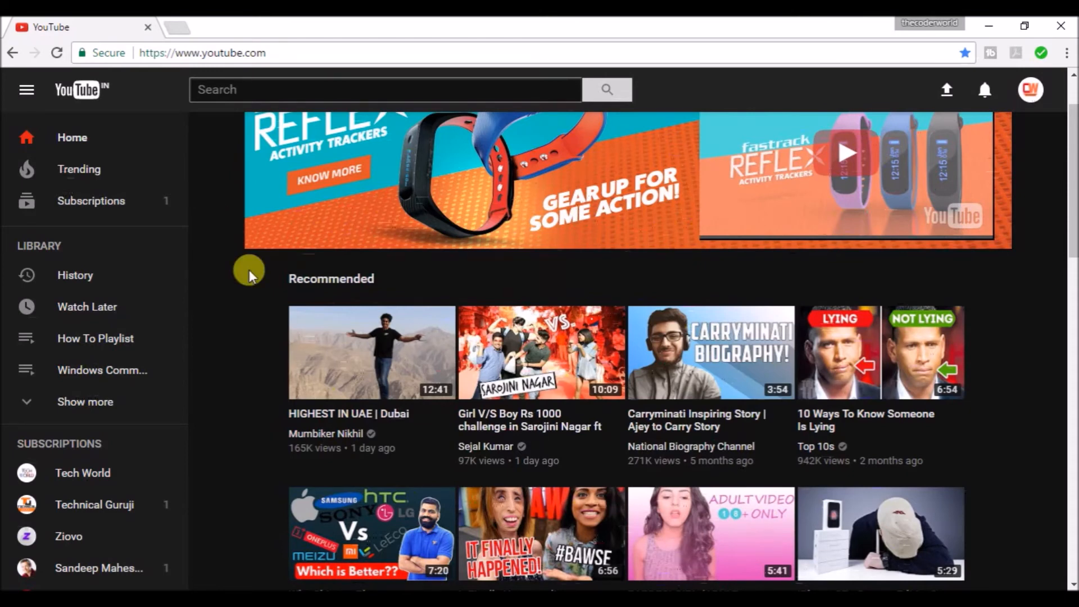
{"action": "left_click", "coordinate": [201, 52]}
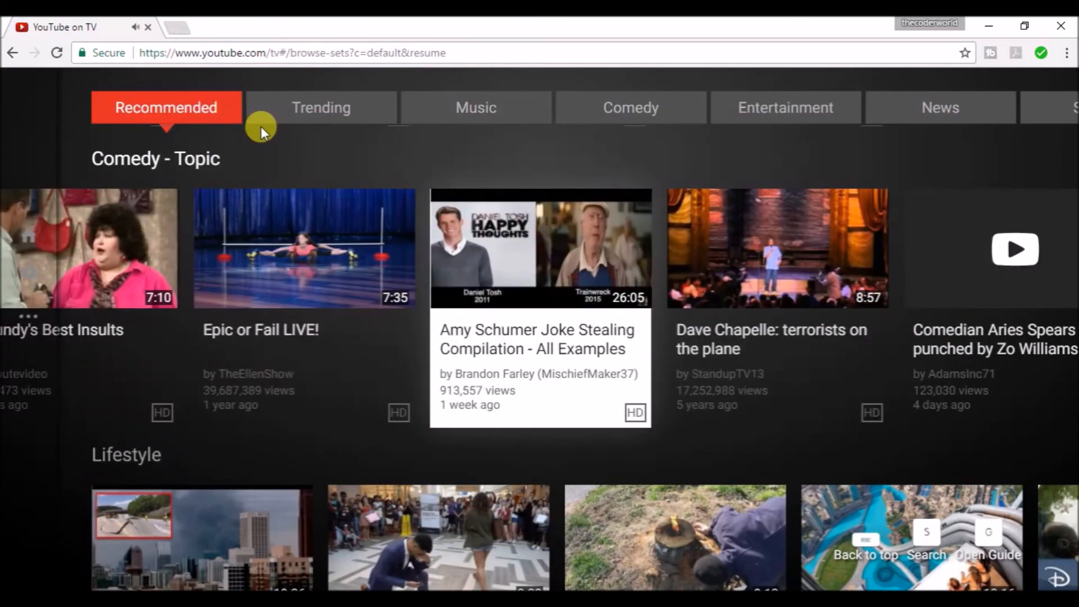
Step: Scroll right through the Recommended Comedy row of the leanback interface
{"action": "scroll", "scroll_direction": "right", "scroll_amount": 3}
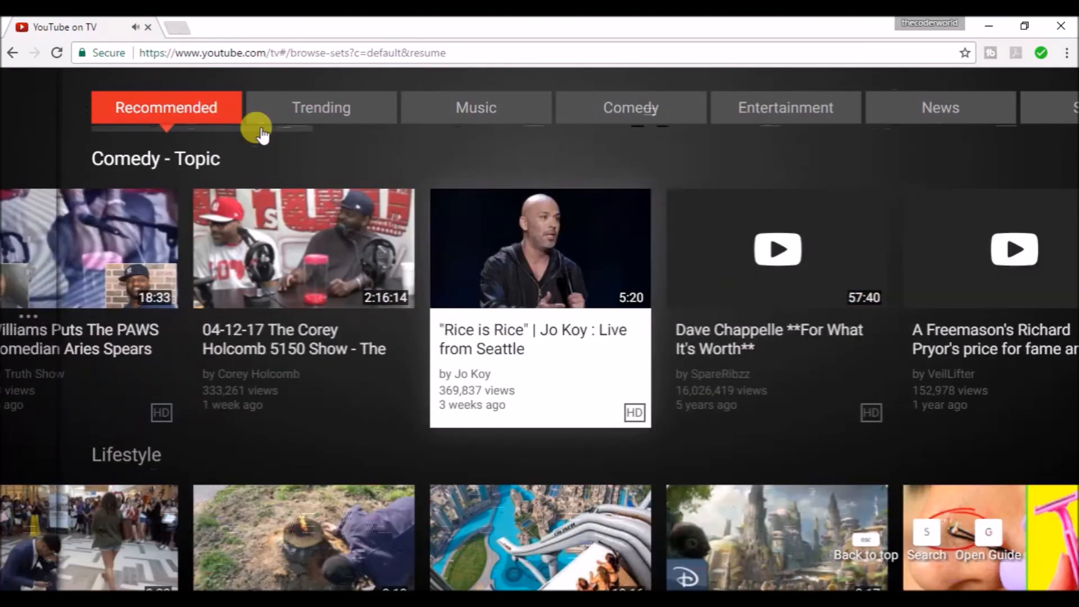